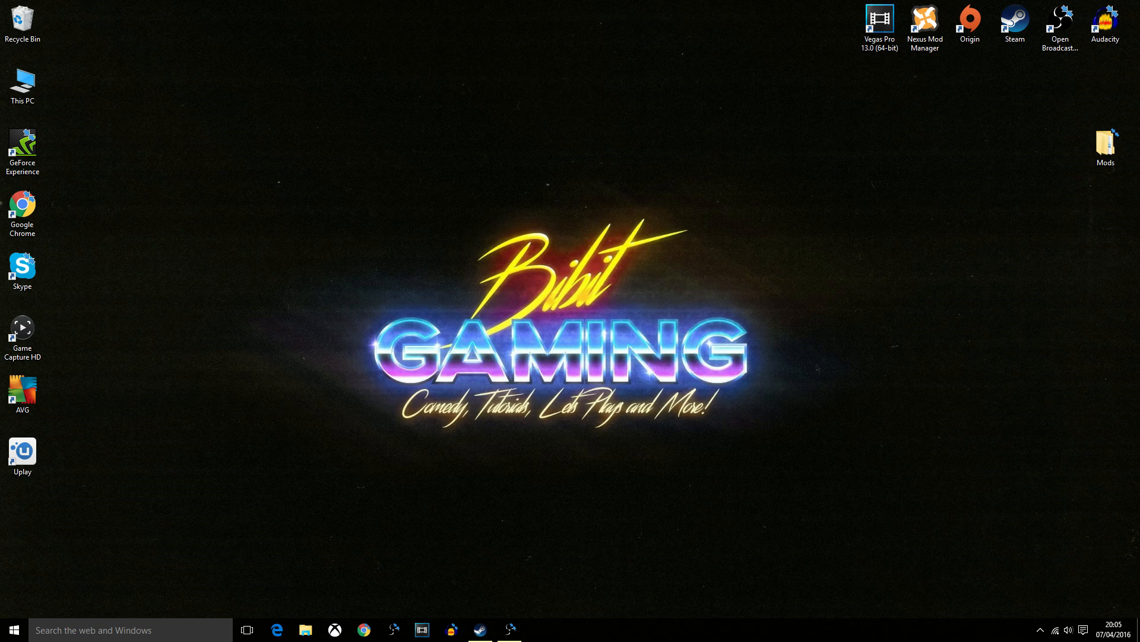
- Launch Nexus Mod Manager, choose Fallout: New Vegas, and dismiss the game selection window
left_click(924, 22)
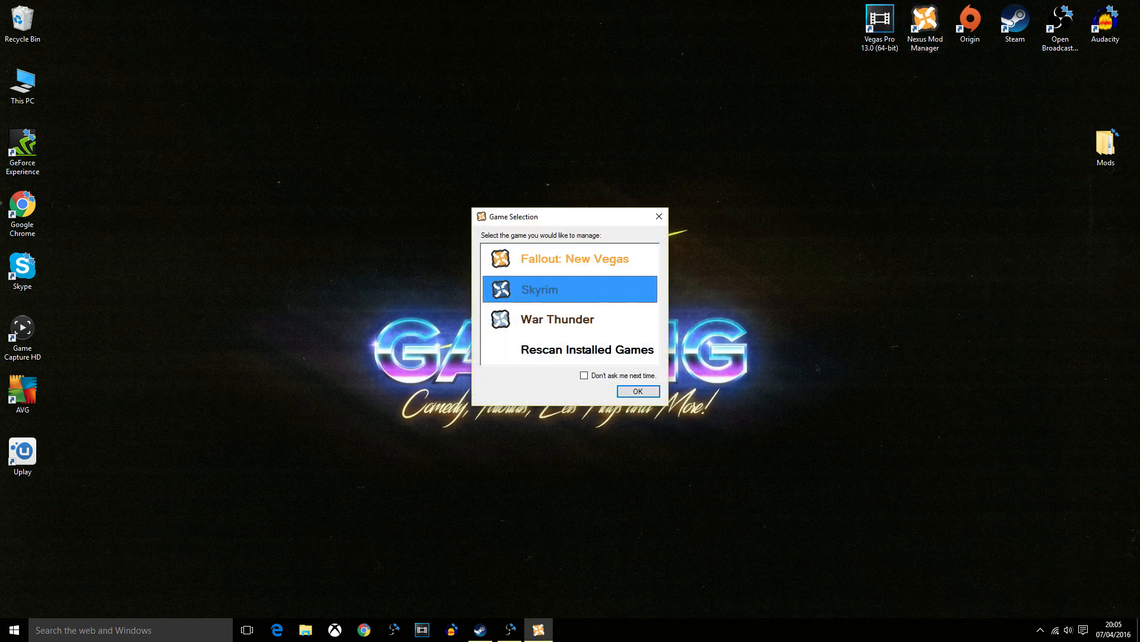
left_click(569, 257)
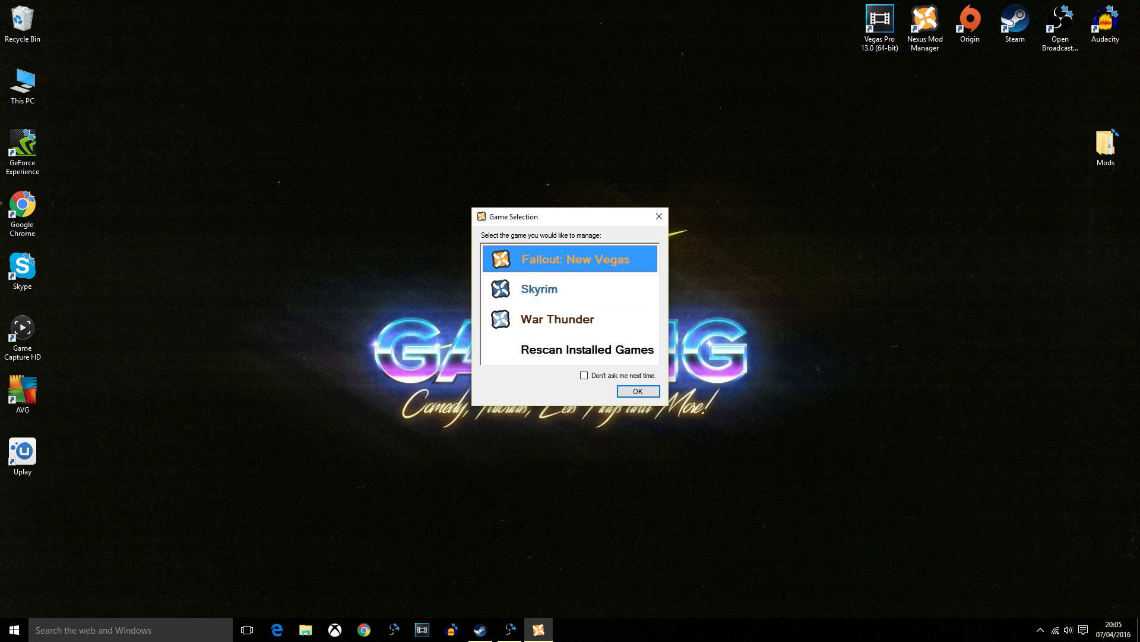
mouse_move(658, 216)
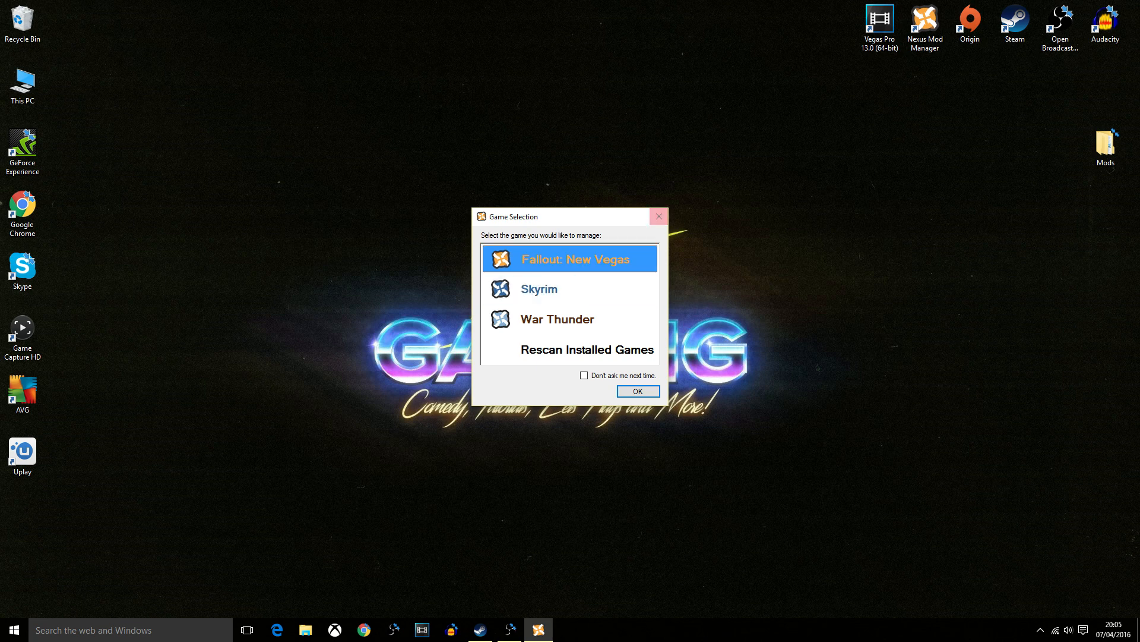
left_click(637, 391)
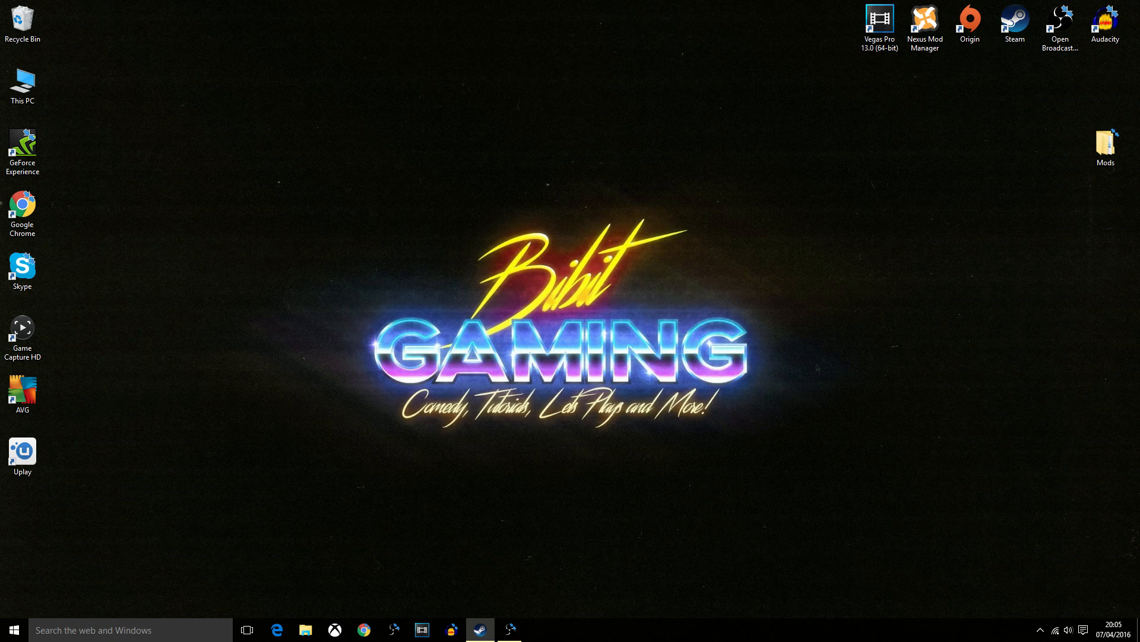
- Download OpenIV 2.7 from openiv.com in Chrome and run the ovisetup.exe installer
left_click(364, 629)
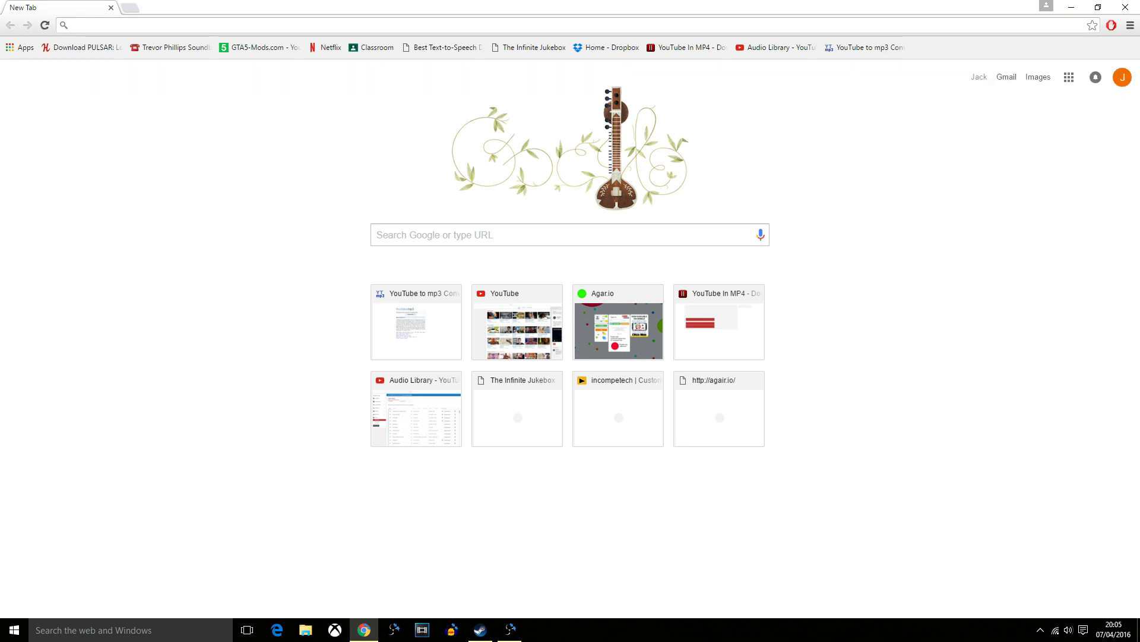
type("openiv.com")
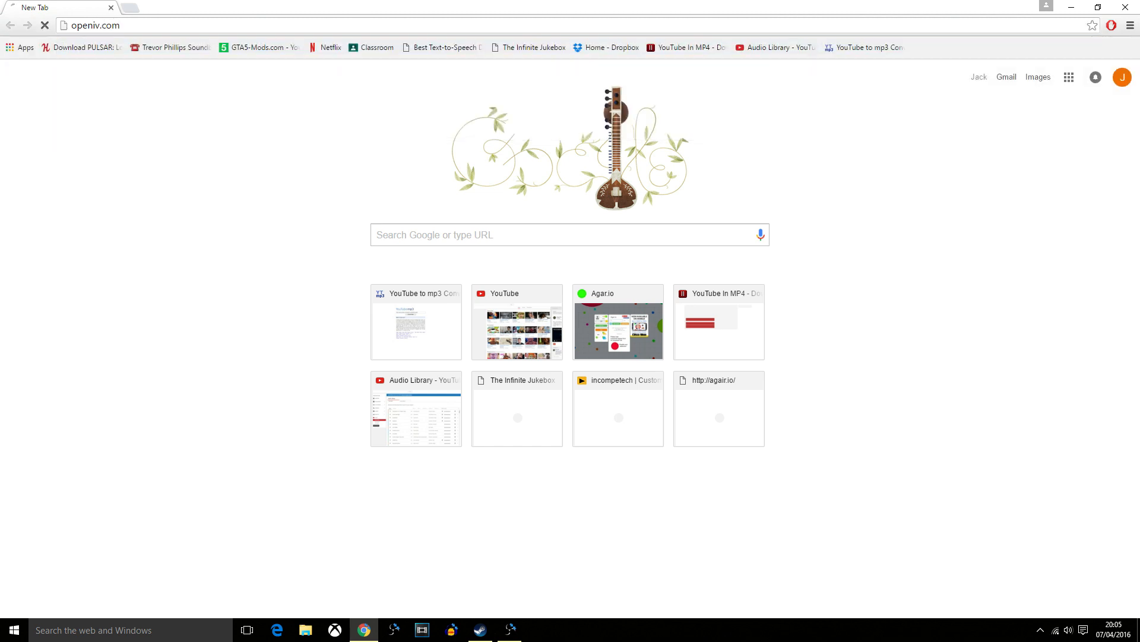
key("Return")
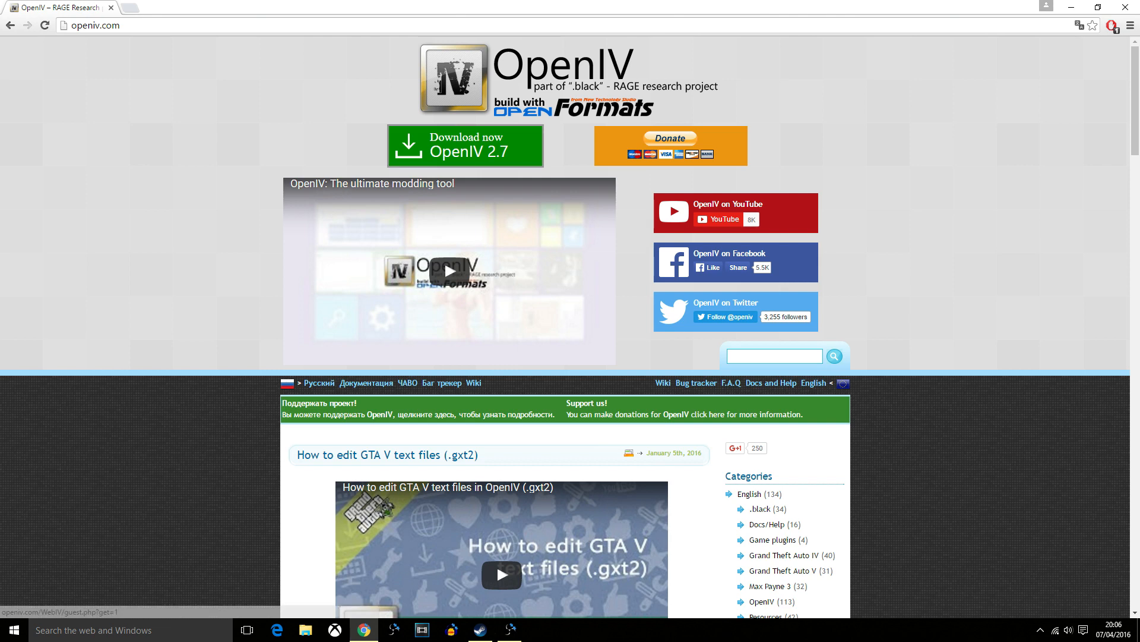
left_click(465, 145)
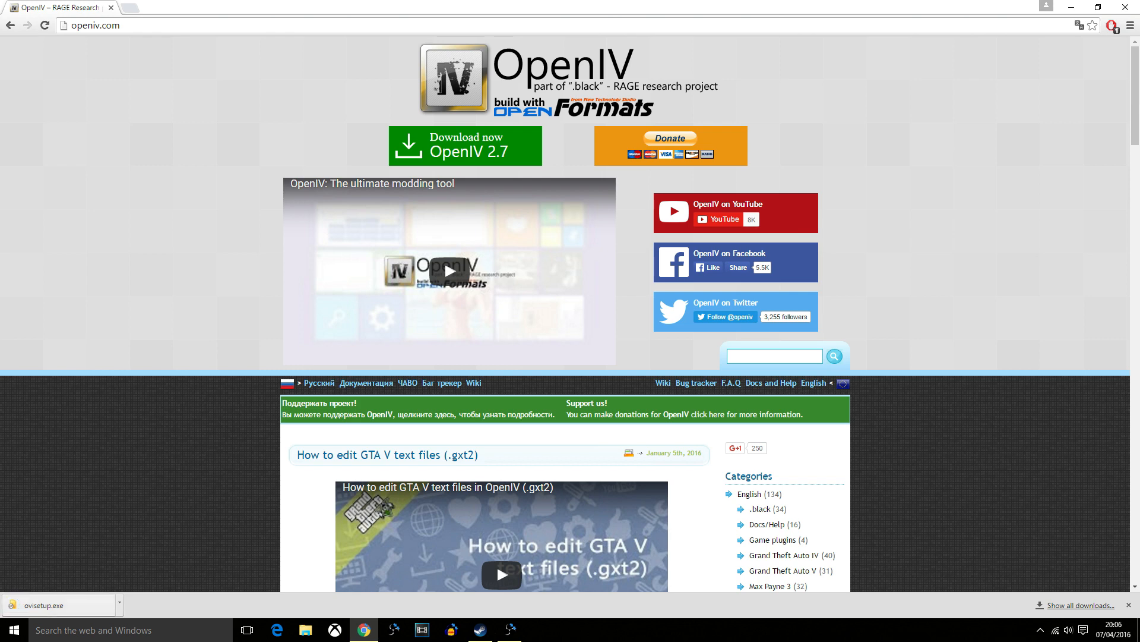
left_click(51, 604)
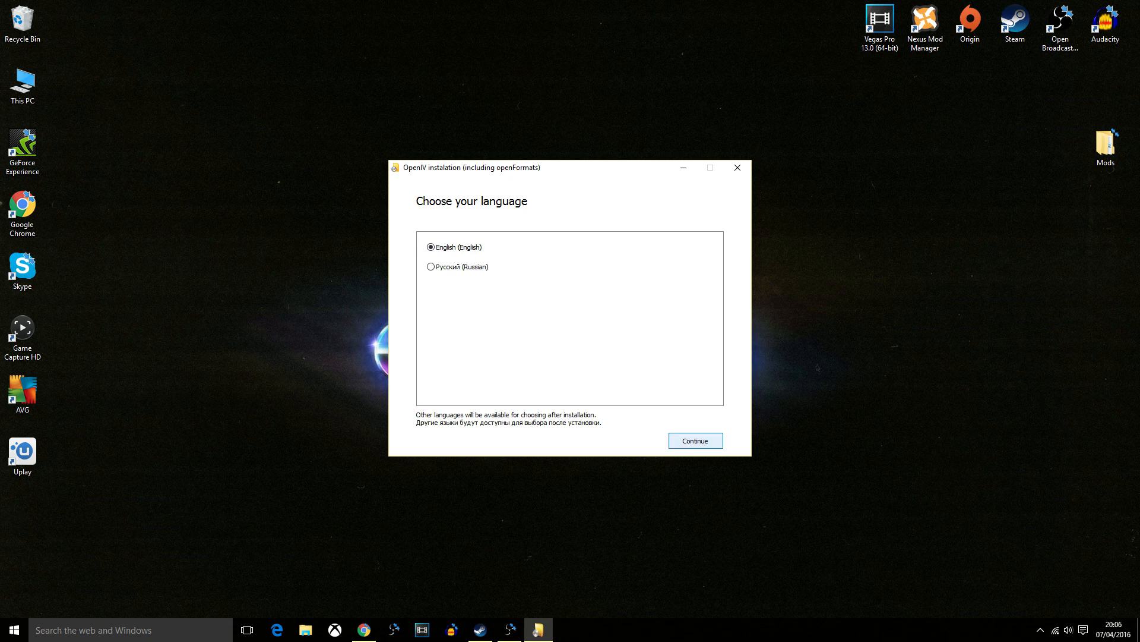
- Keep English as the setup language and accept the OpenIV license agreement
left_click(694, 440)
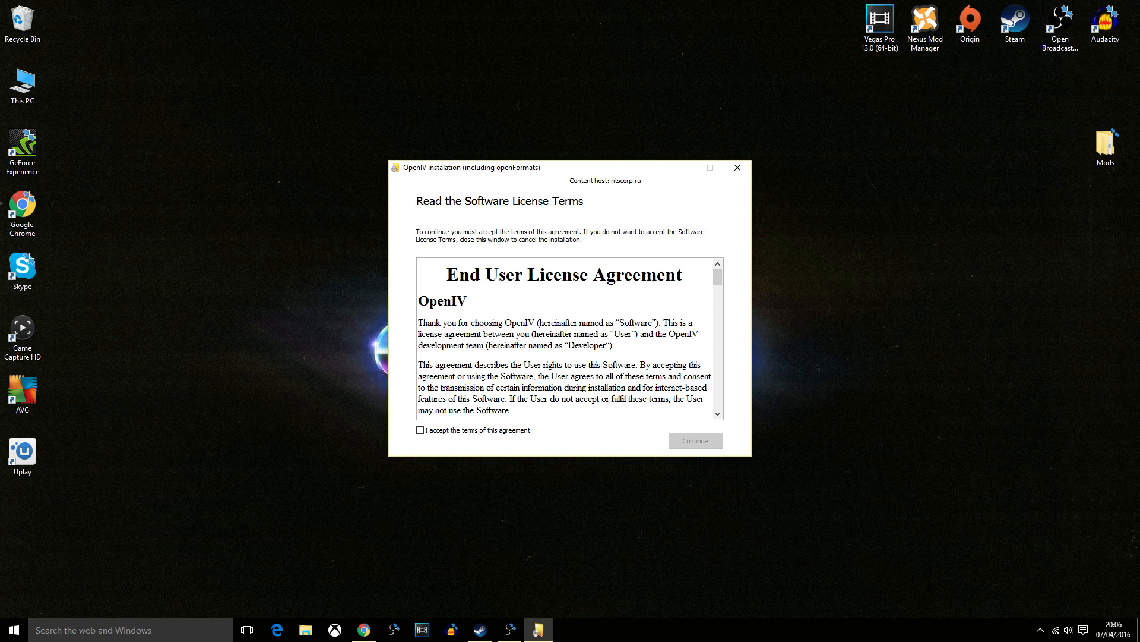
left_click(421, 430)
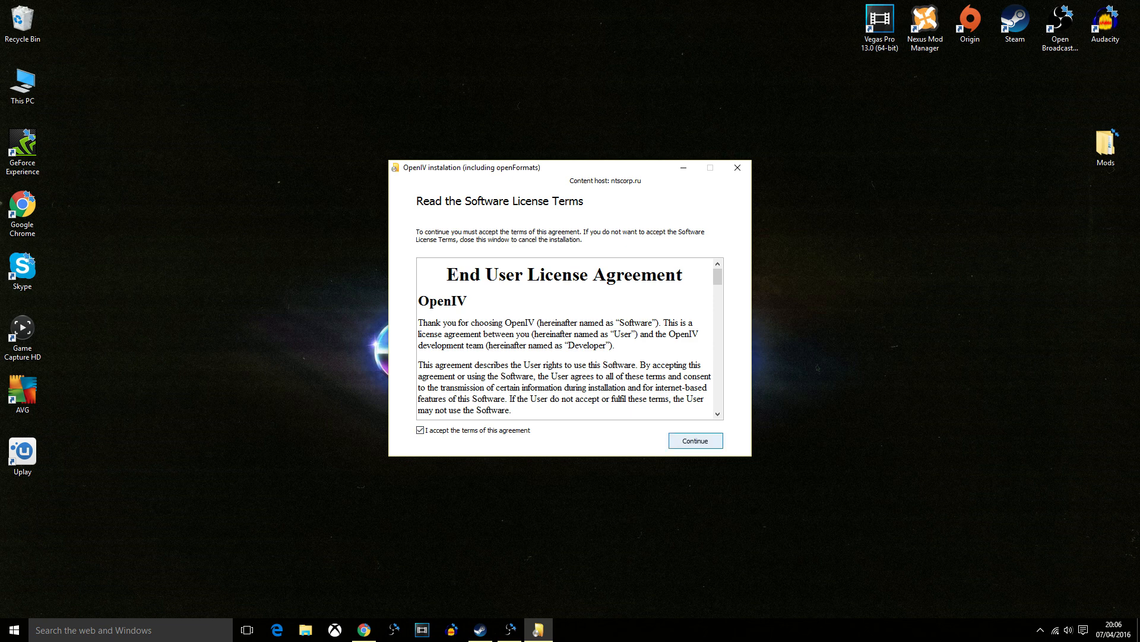
left_click(694, 440)
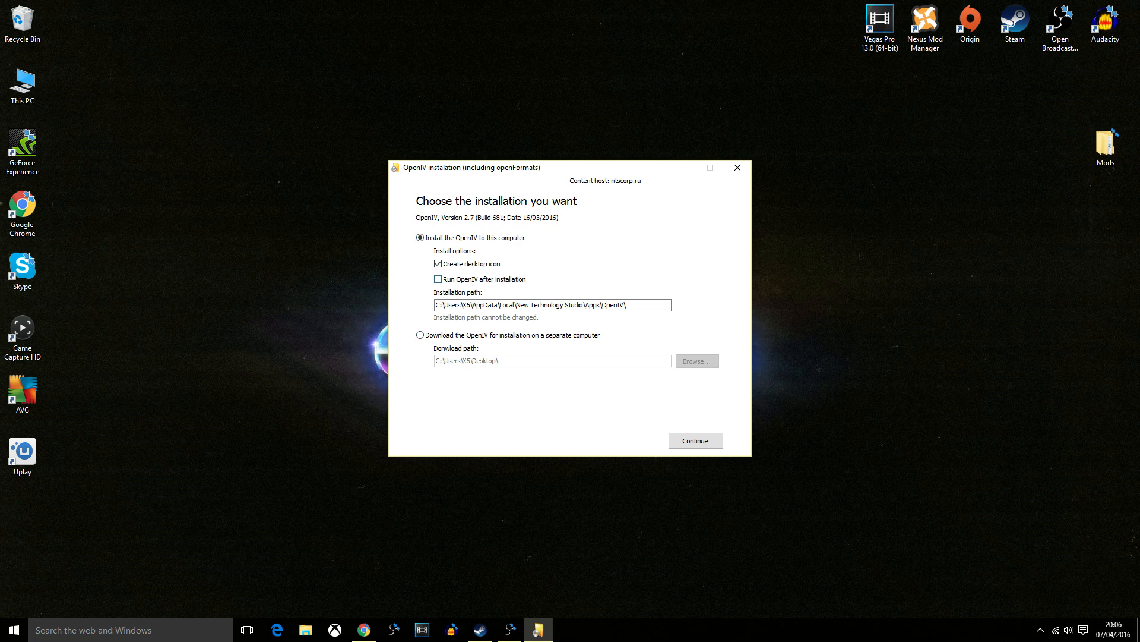
- Install OpenIV with 'Run OpenIV after installation' ticked, confirm the 10.8 Mb download, and close the installer
left_click(438, 279)
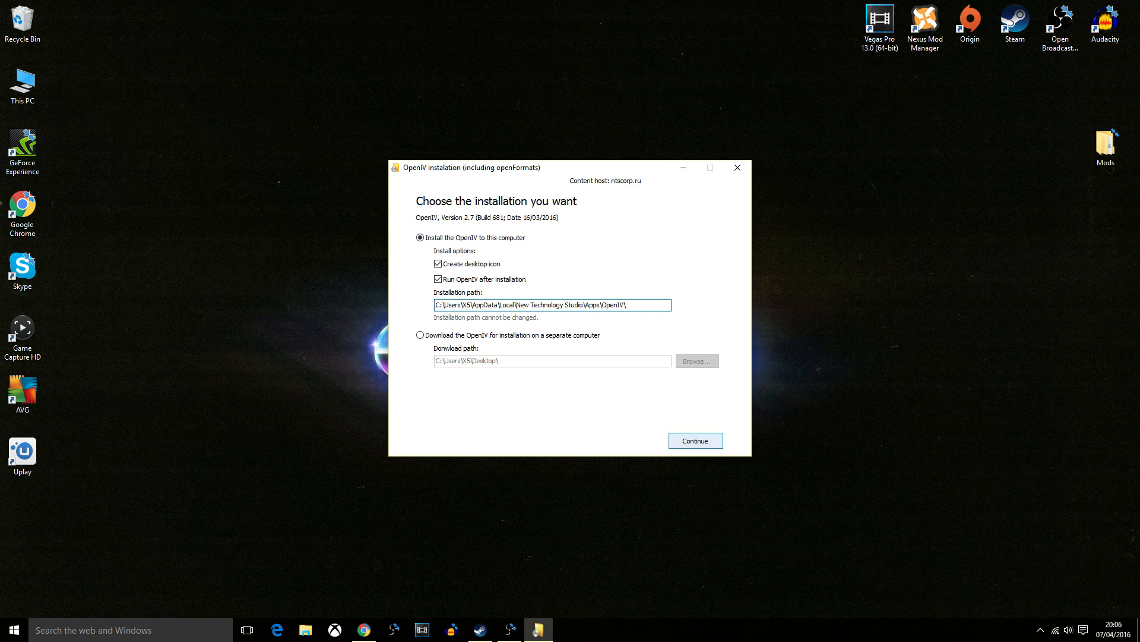
left_click(694, 440)
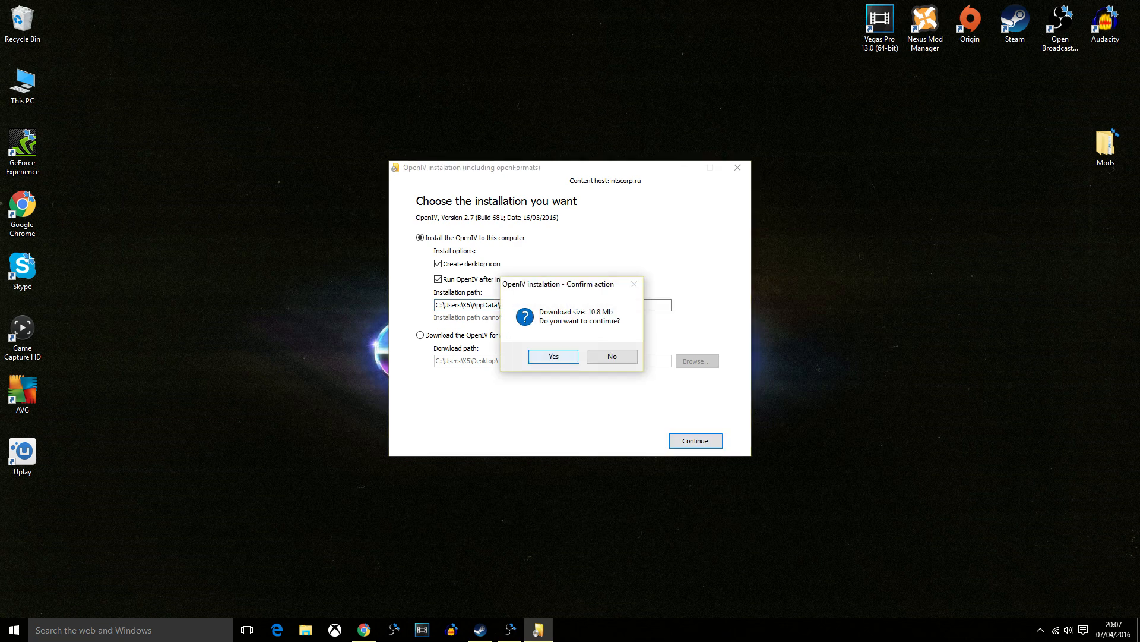
left_click(553, 356)
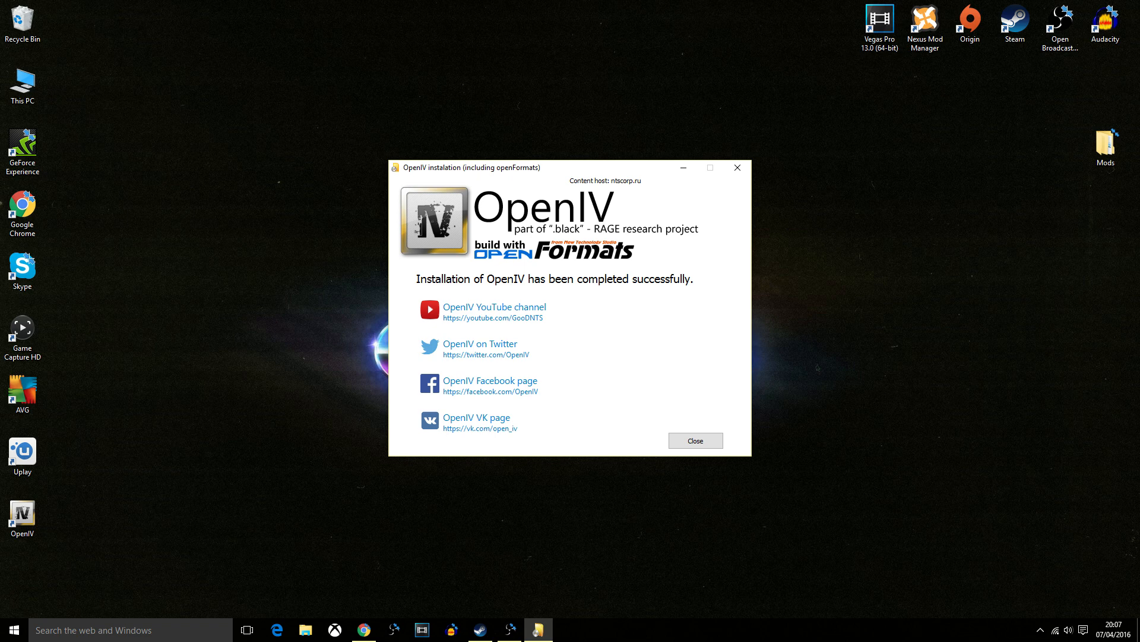
left_click(694, 440)
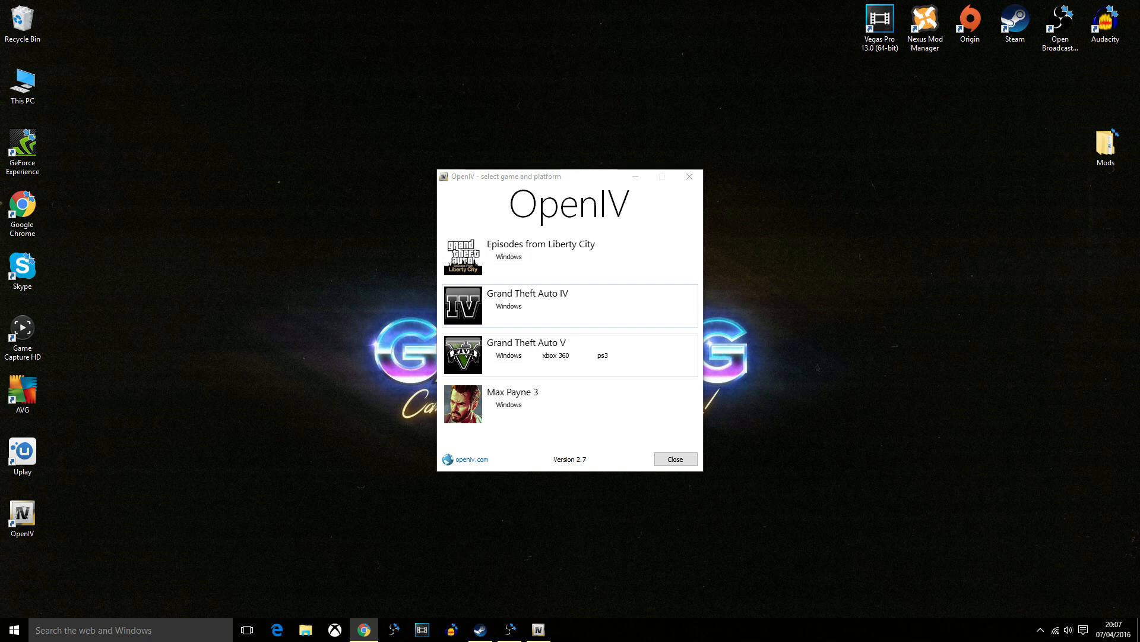
- Select Windows under Grand Theft Auto V in the game selector
left_click(527, 343)
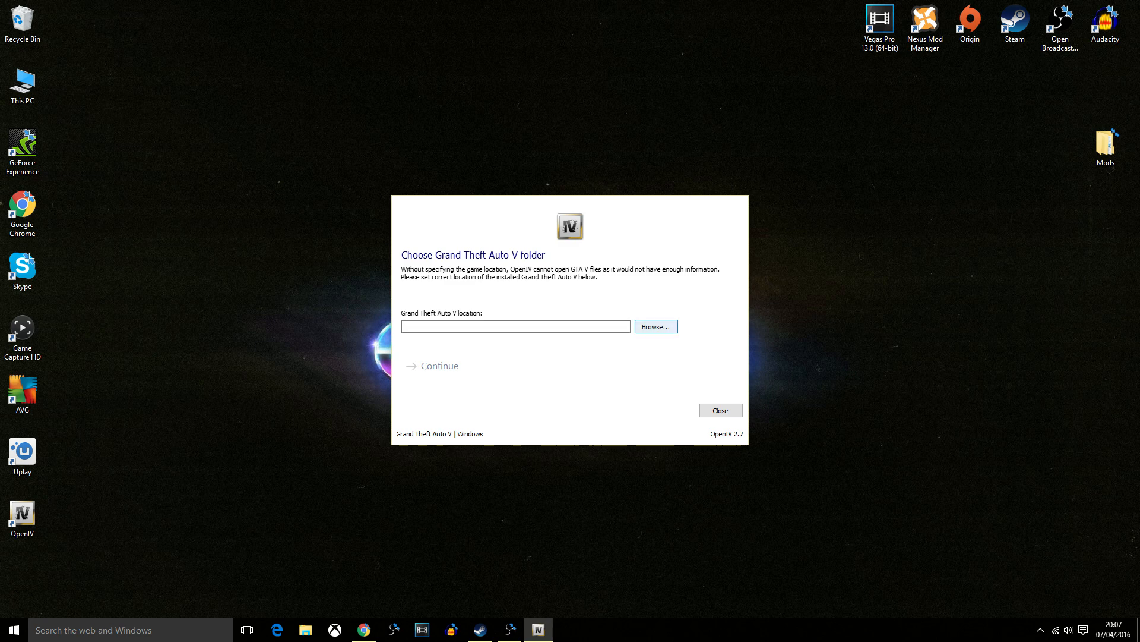
- Set the GTA V location to E:\SteamLibrary\steamapps\common\Grand Theft Auto V
left_click(655, 326)
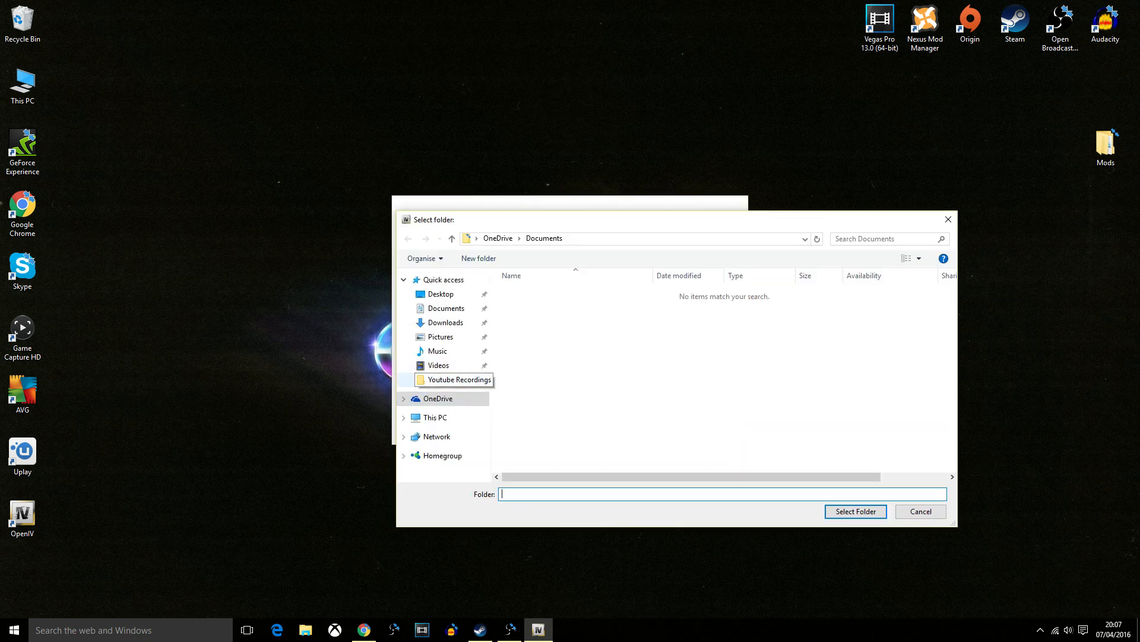
left_click(434, 417)
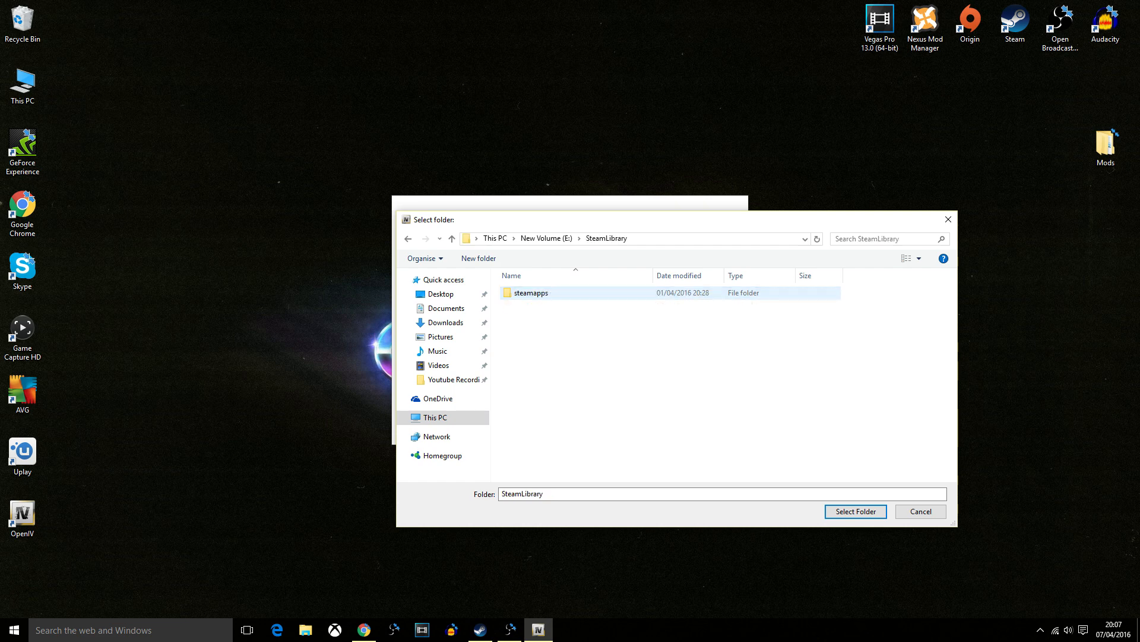
double_click(529, 292)
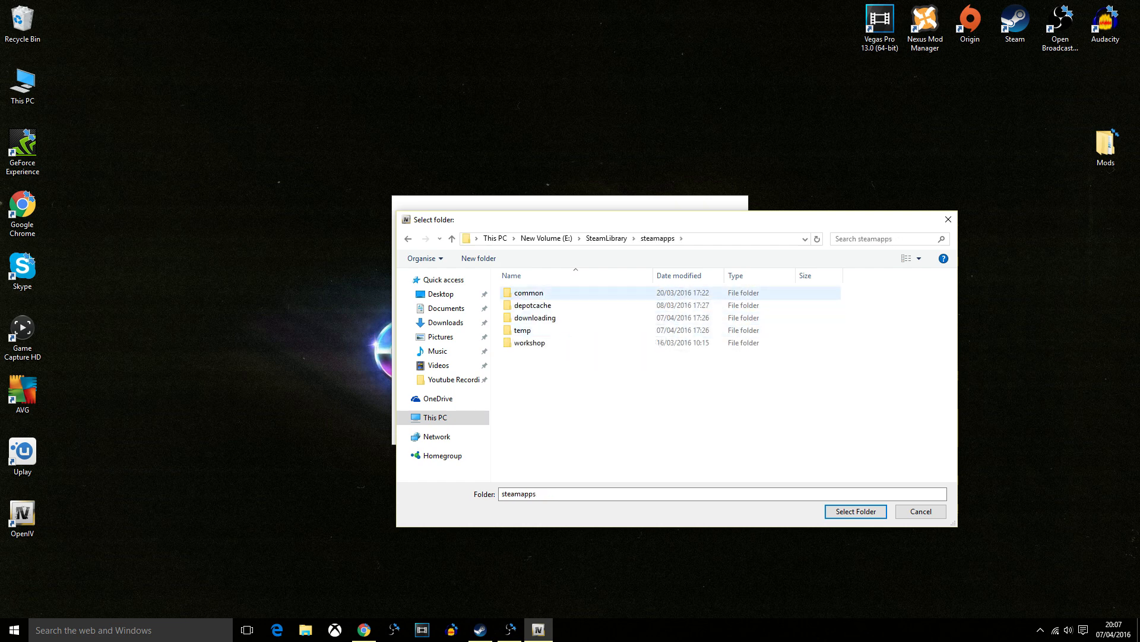
double_click(528, 292)
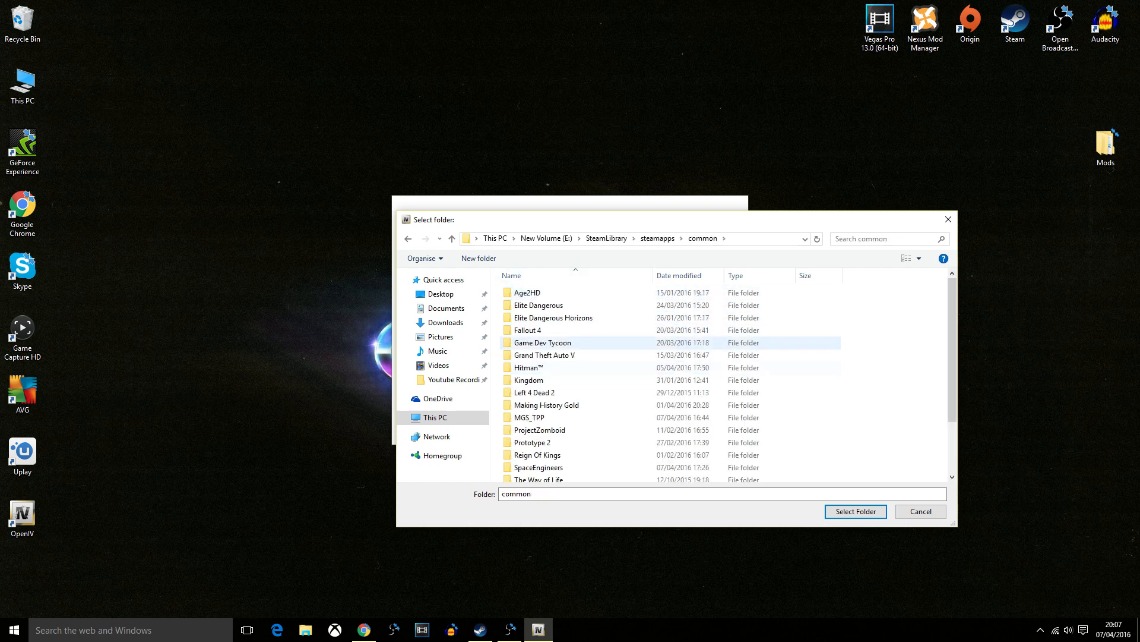
left_click(887, 238)
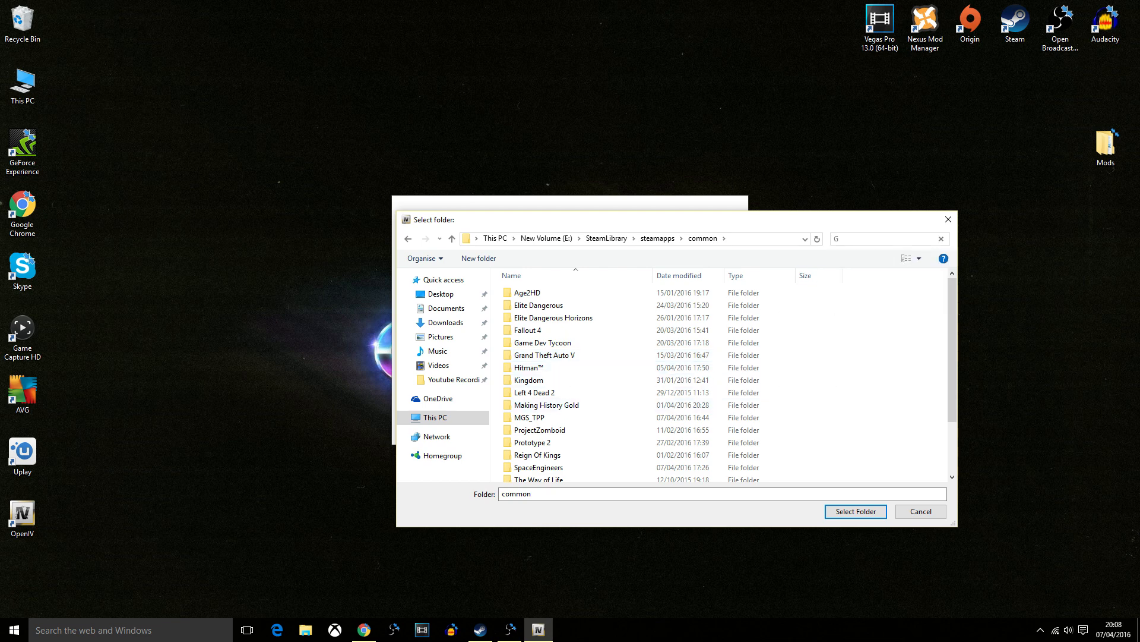
type("G")
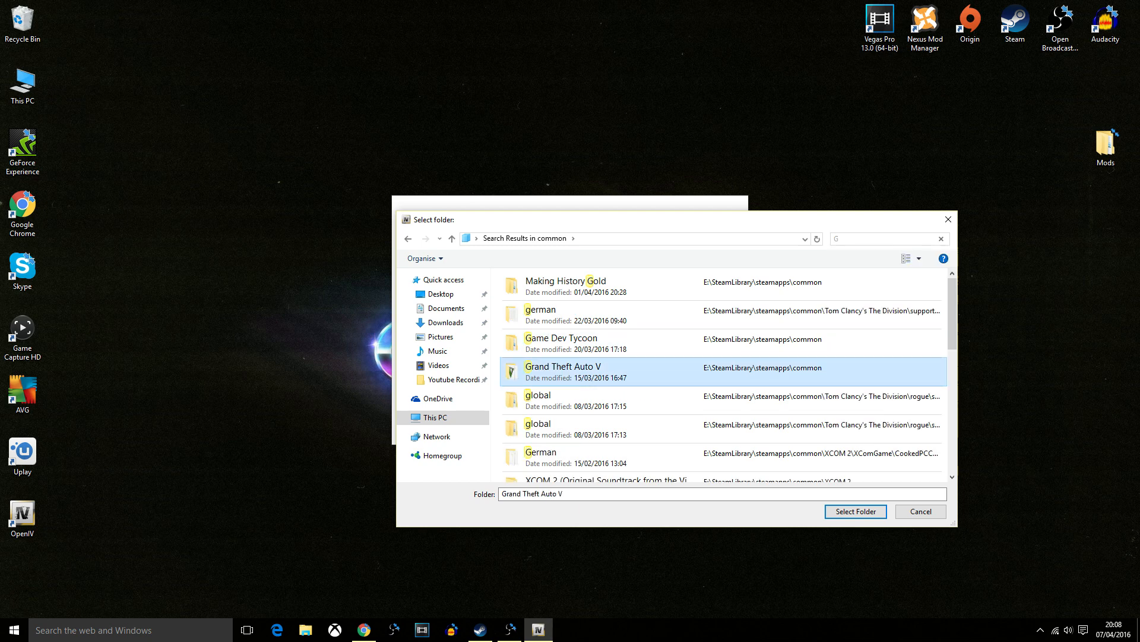
left_click(855, 511)
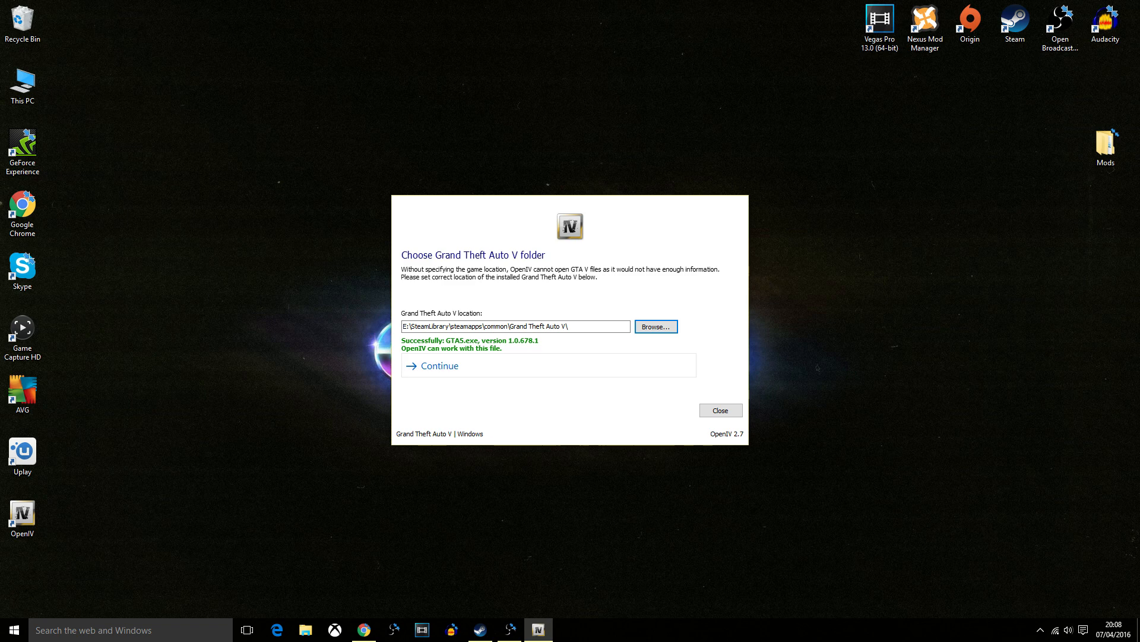
- Continue past the game location, Backups notice and community pages
left_click(438, 365)
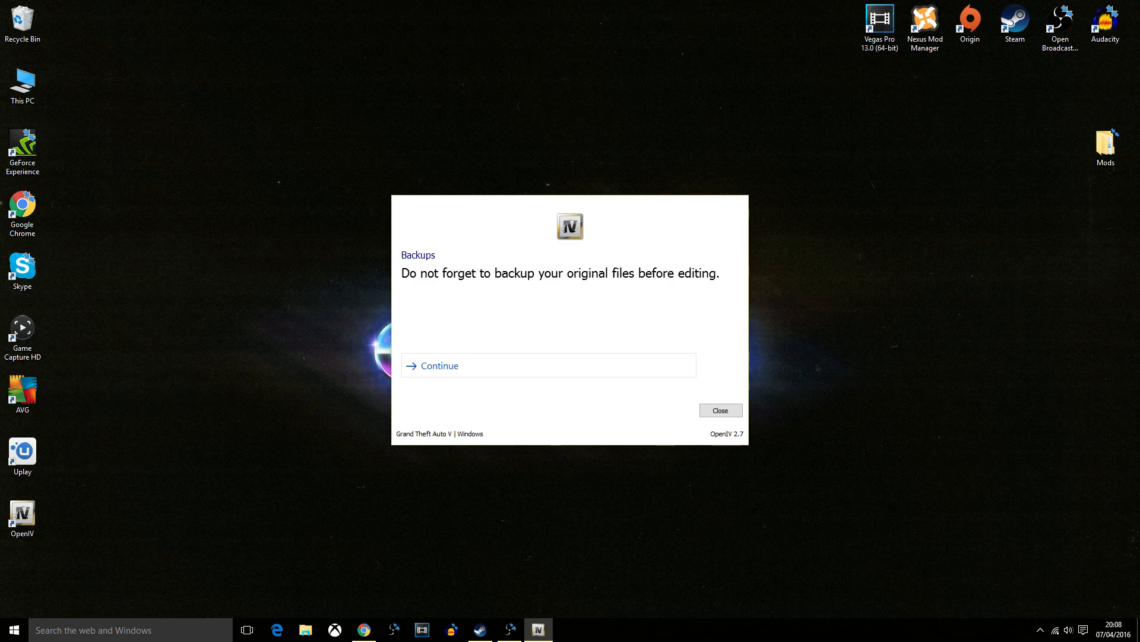
left_click(438, 366)
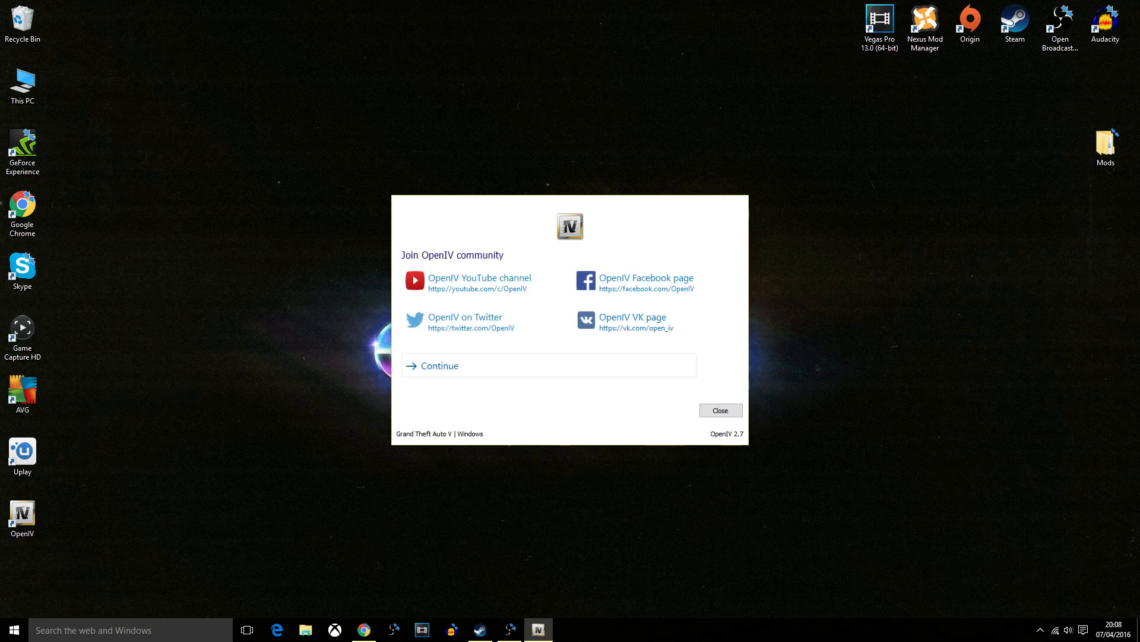
left_click(438, 365)
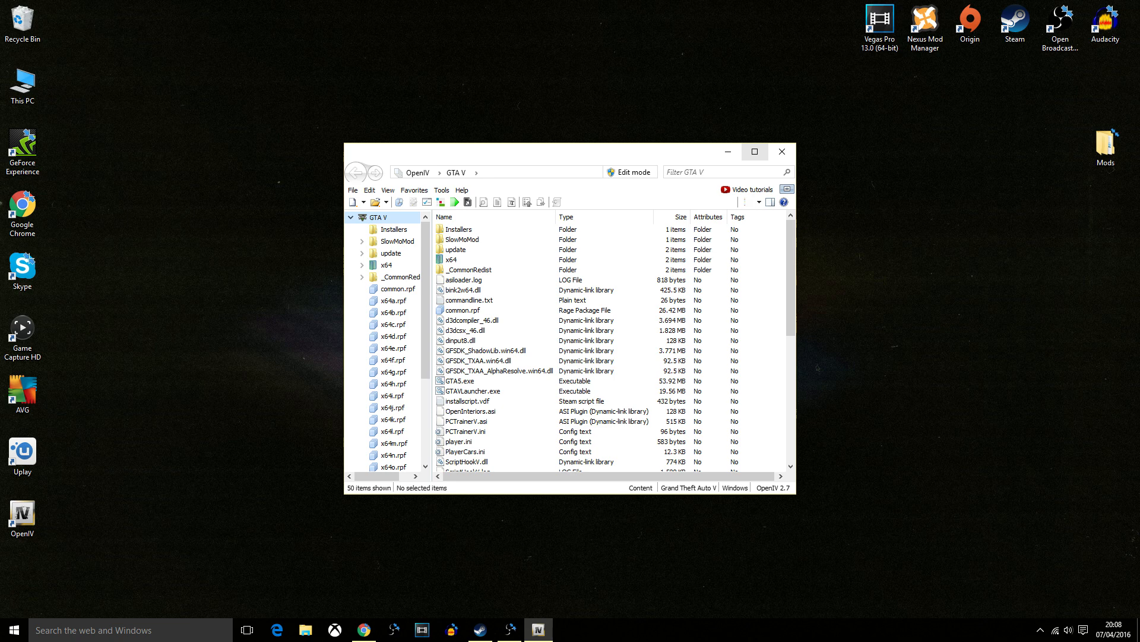
- Maximize the OpenIV window to view the GTA V game files, then restore it
left_click(754, 153)
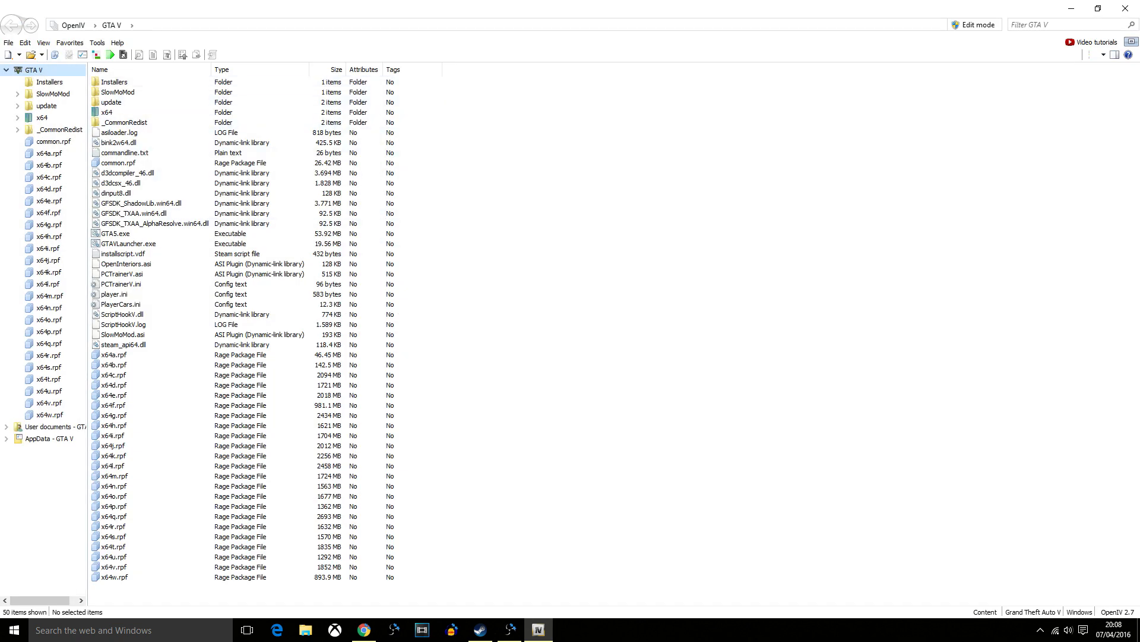
left_click(142, 203)
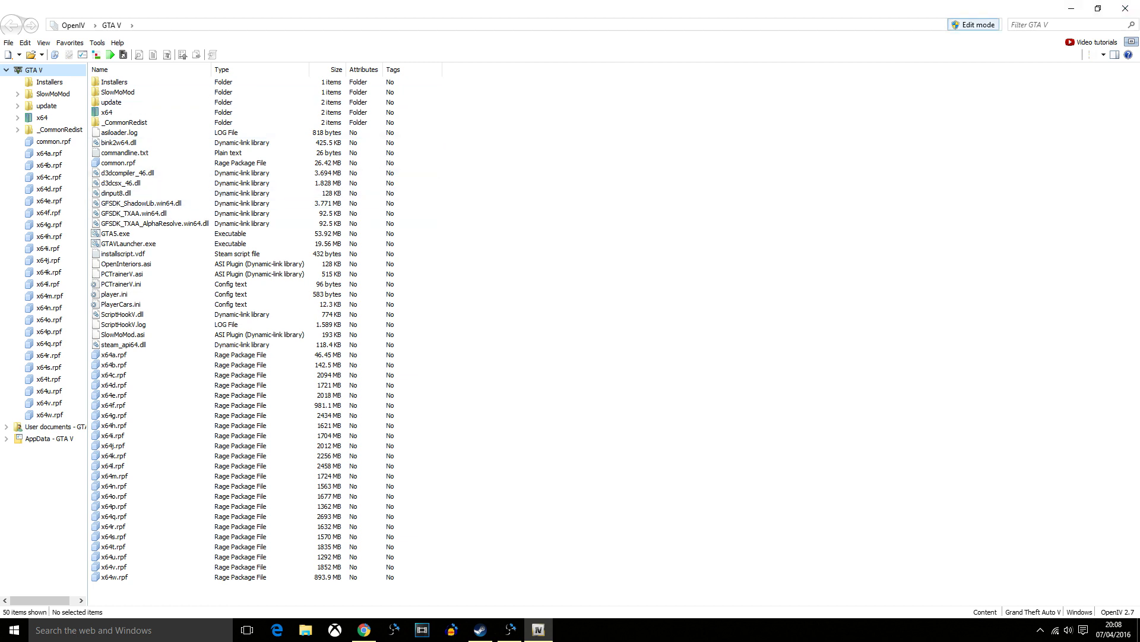
left_click(1090, 8)
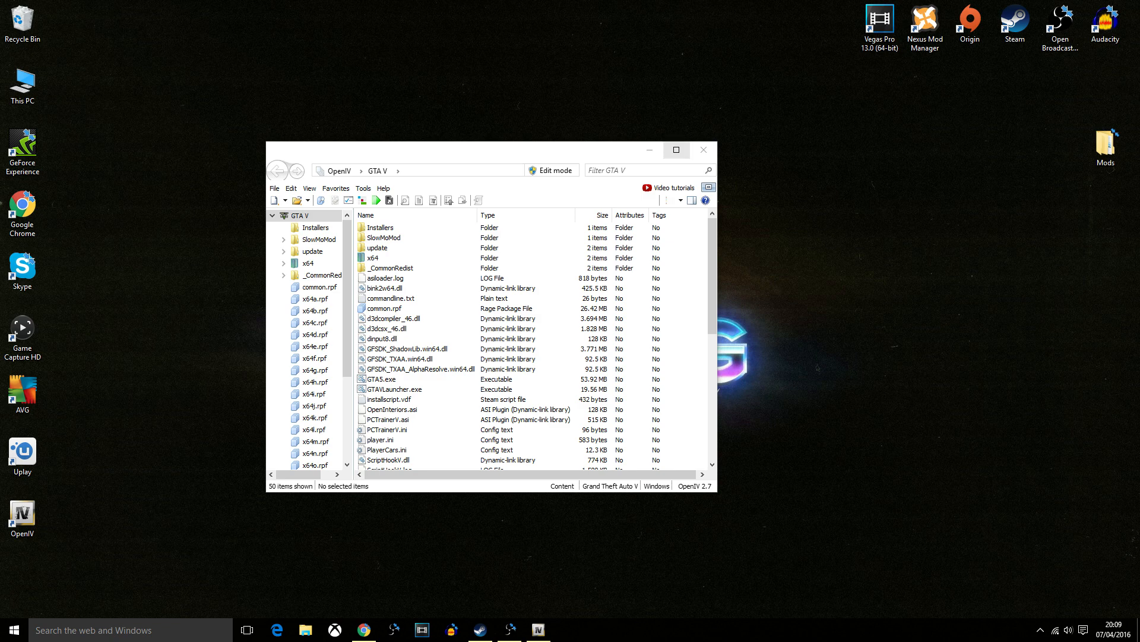
- Maximize OpenIV again, browse the game files, then minimize the window
left_click(676, 149)
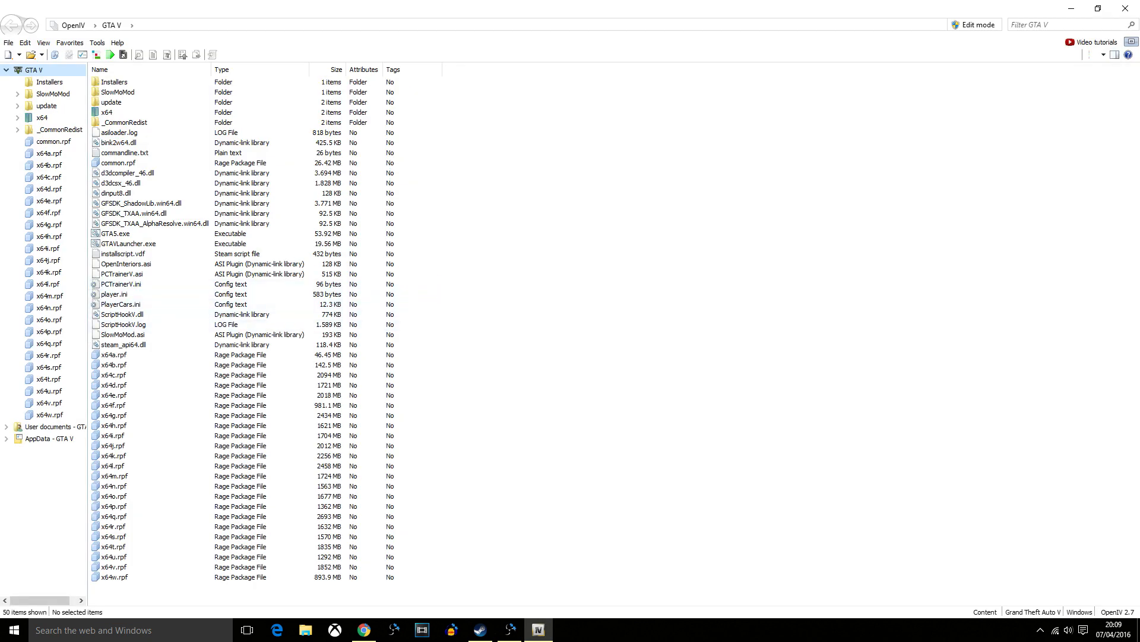
left_click(123, 314)
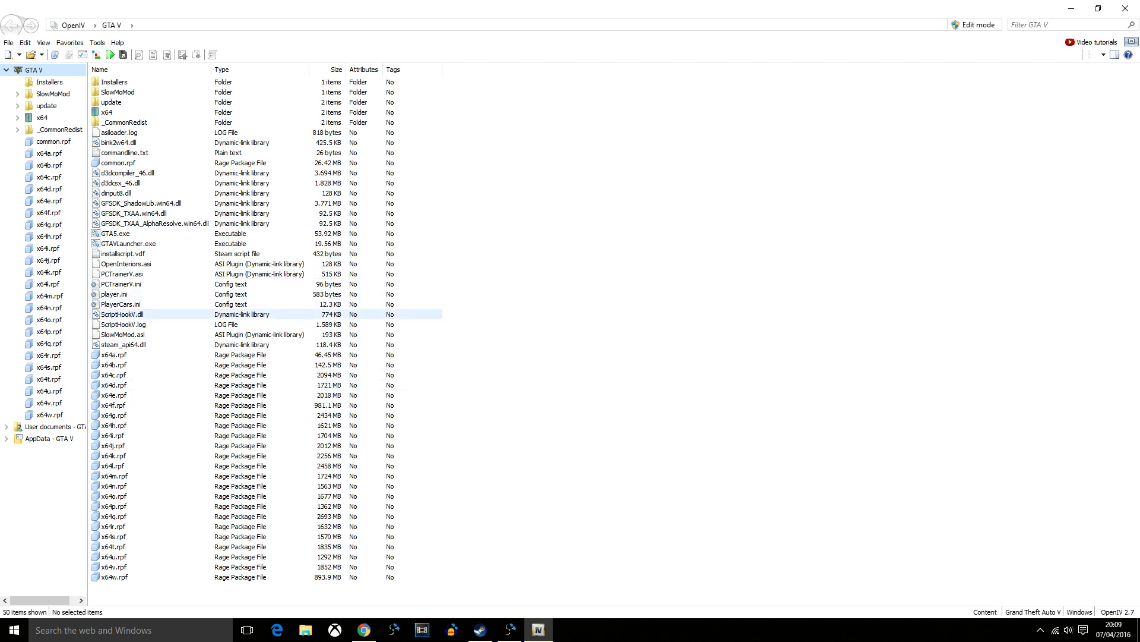
left_click(146, 102)
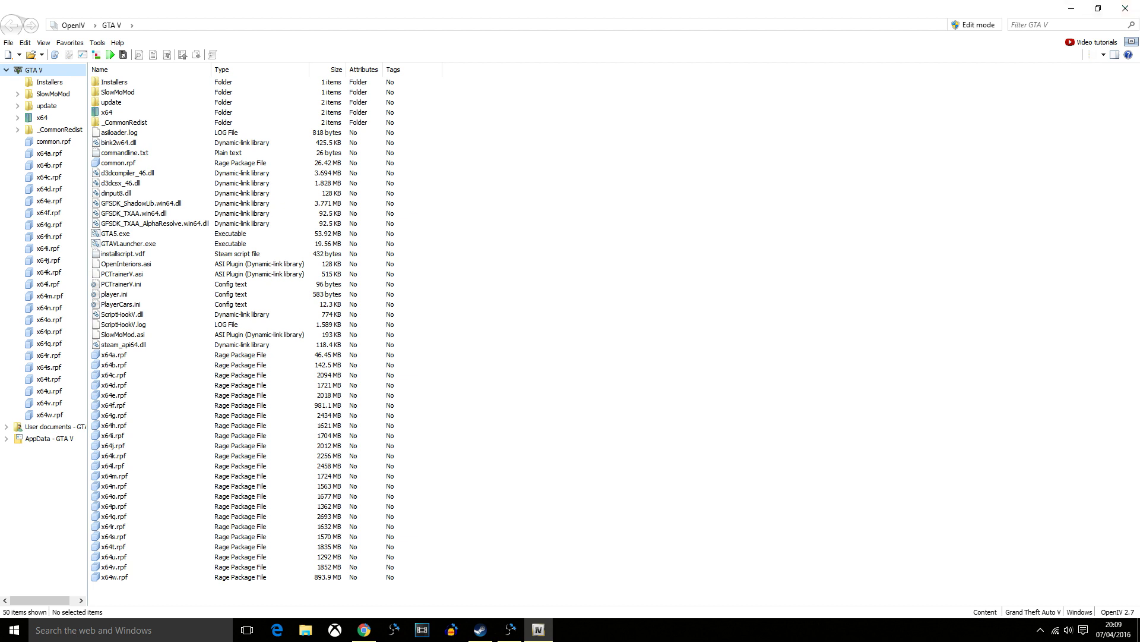
left_click(1072, 7)
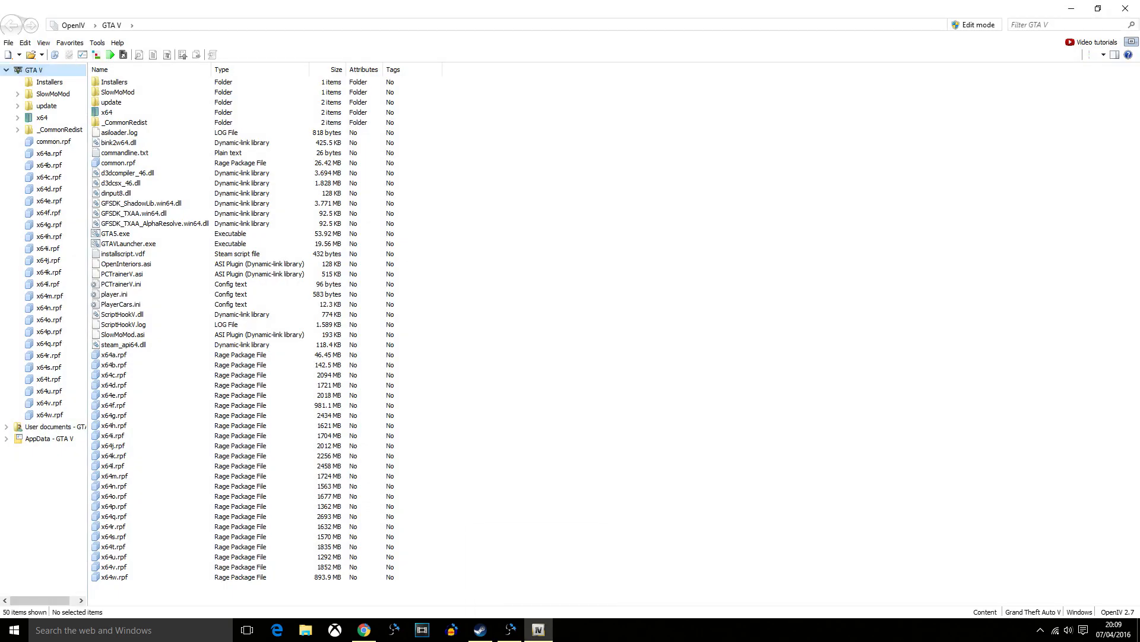
left_click(1088, 8)
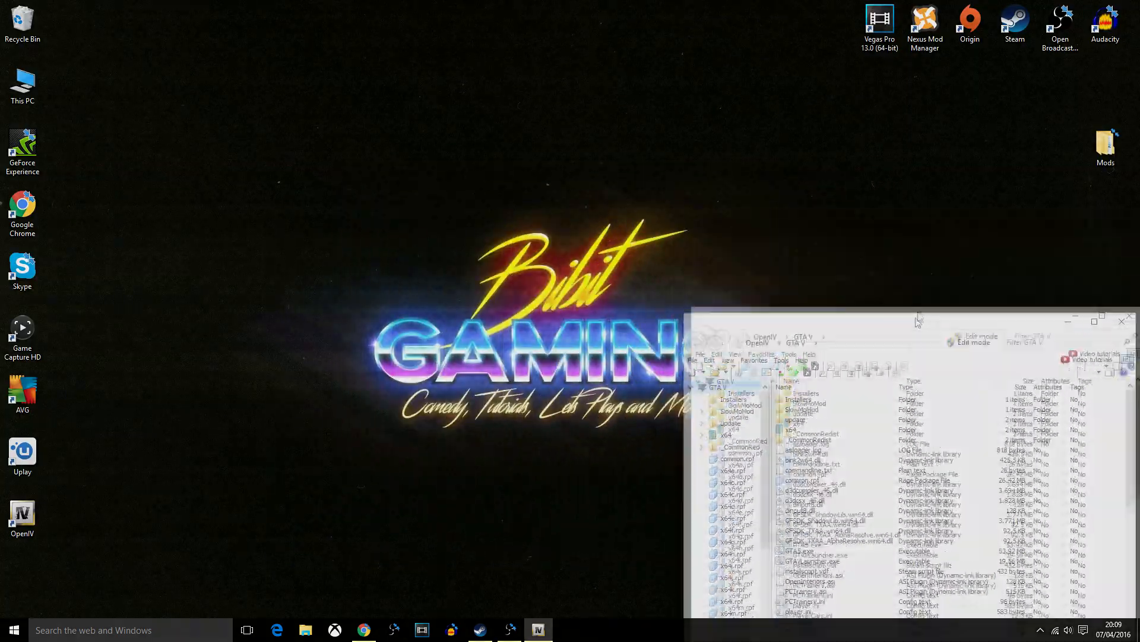